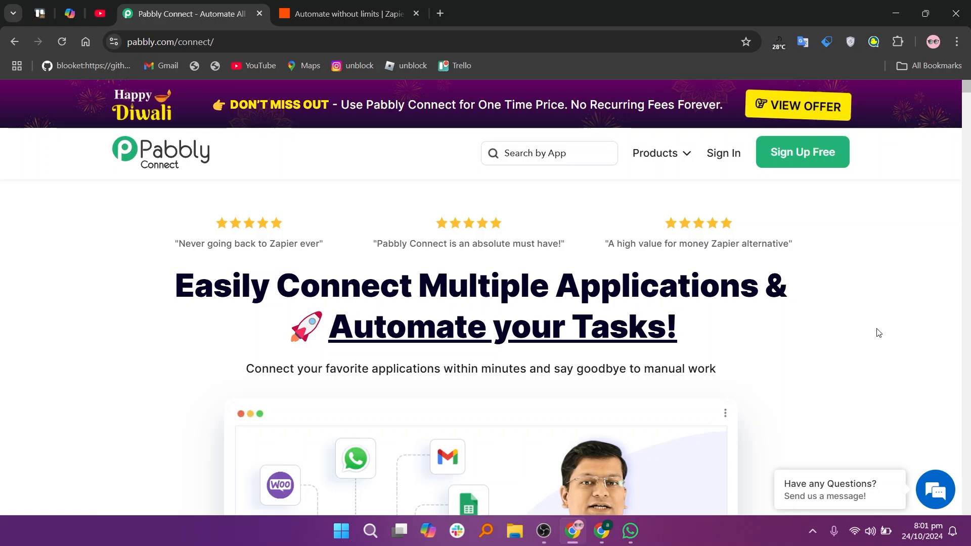
- Scroll the Pabbly Connect homepage to the team-plan comparison: $194/year versus Zapier's $5,388
scroll(down, 3)
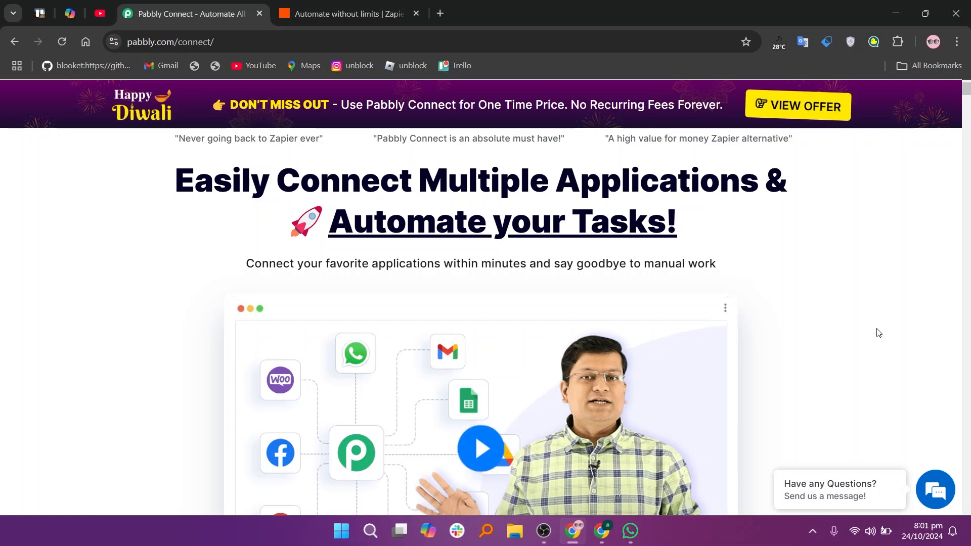
scroll(down, 3)
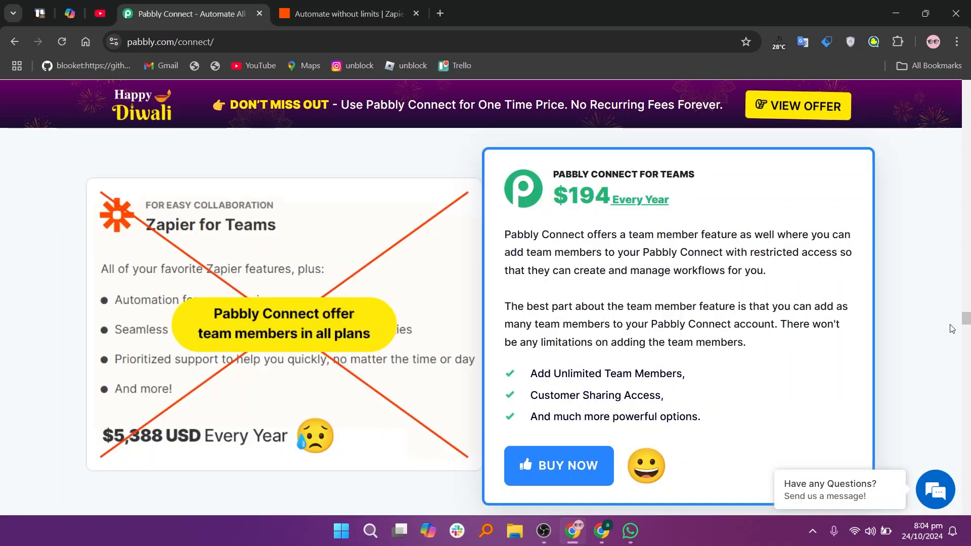
- View Pabbly Connect's monthly plan cards from $0 Forever Free to $59 Ultimate, then switch to Zapier
scroll(down, 3)
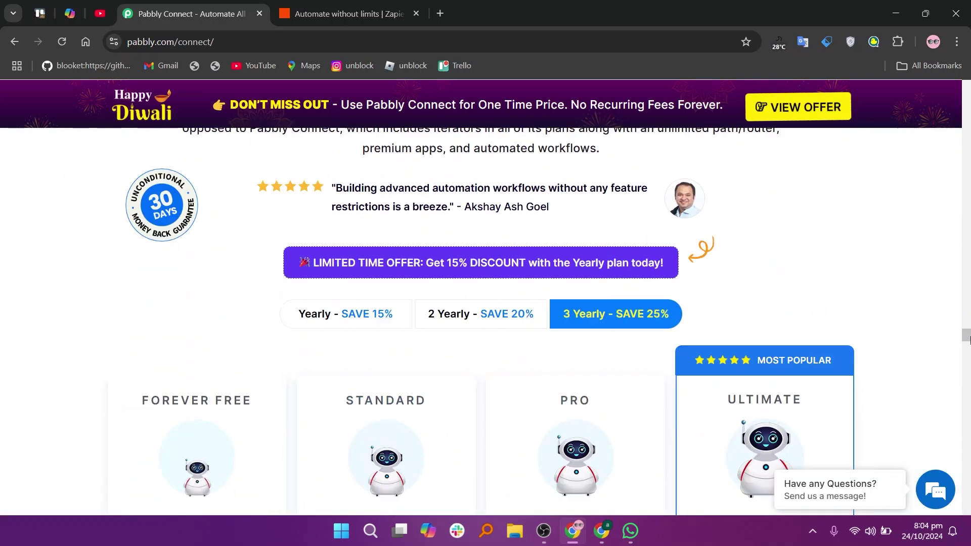
scroll(down, 3)
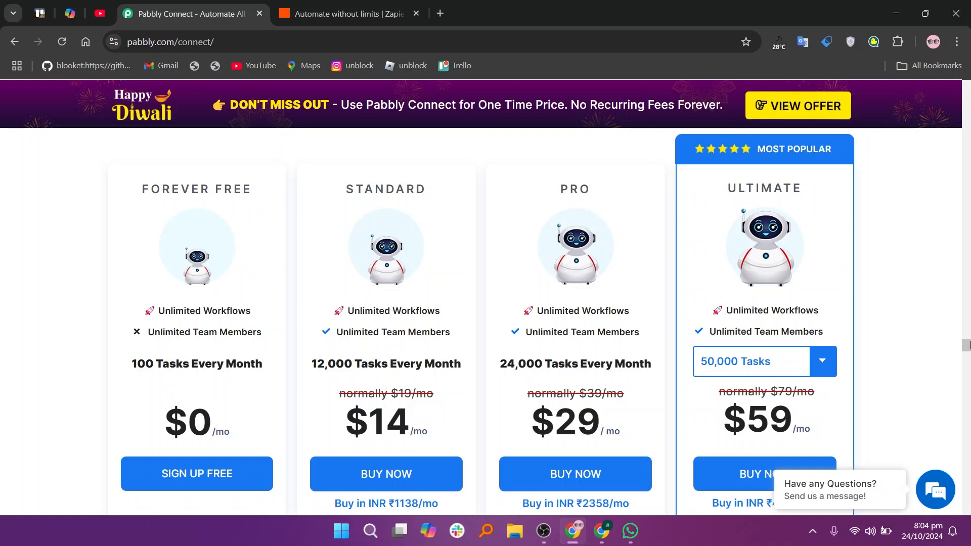
click(349, 13)
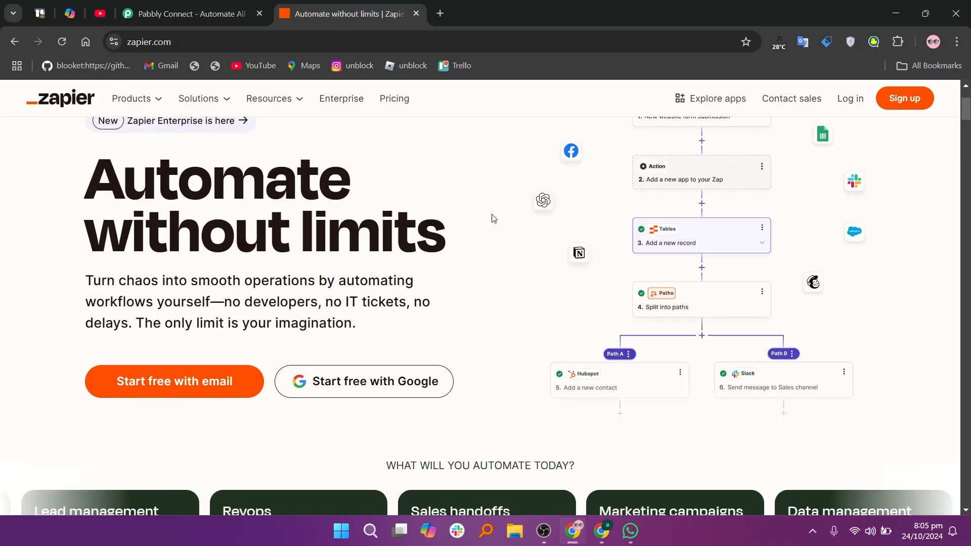
mouse_move(501, 227)
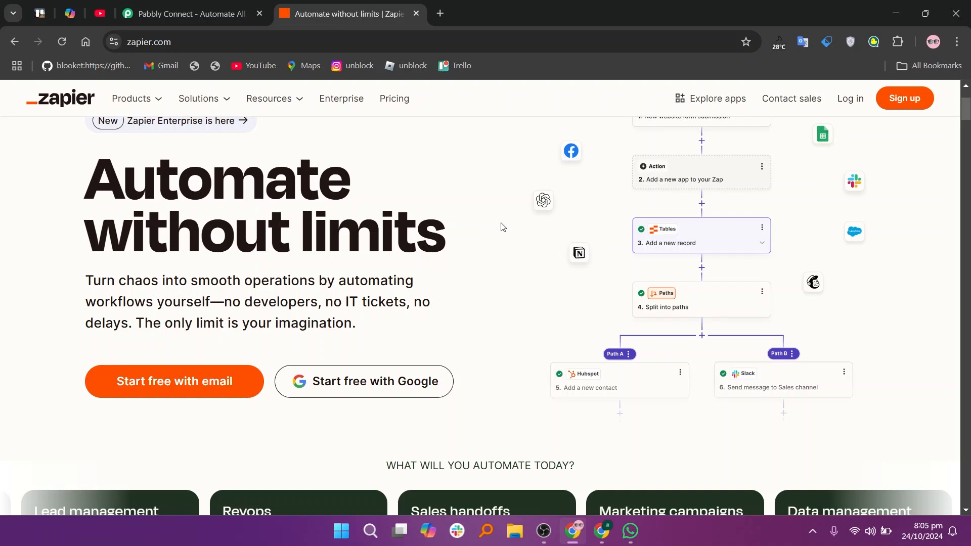
- Scroll to Zapier's feature tabs and show the Power with AI and Customize descriptions
scroll(down, 3)
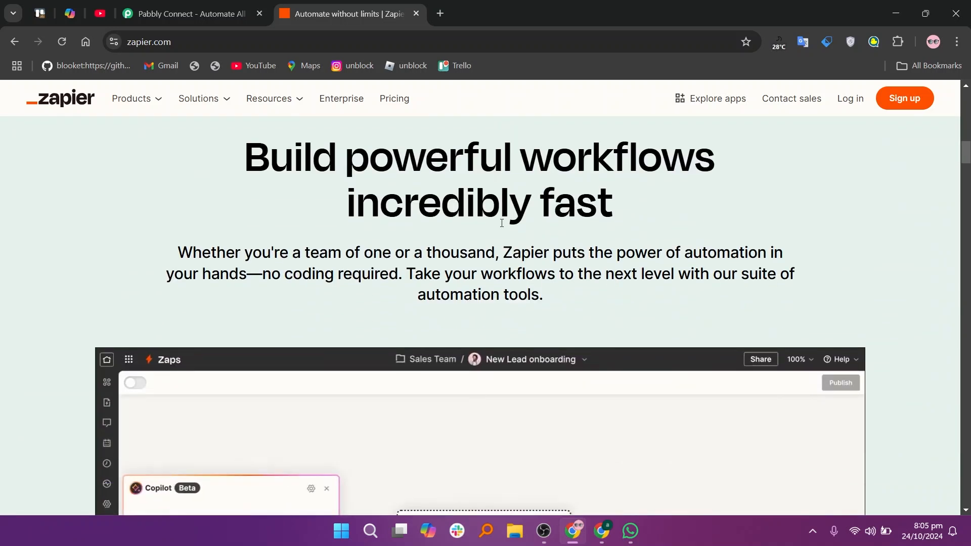
scroll(down, 3)
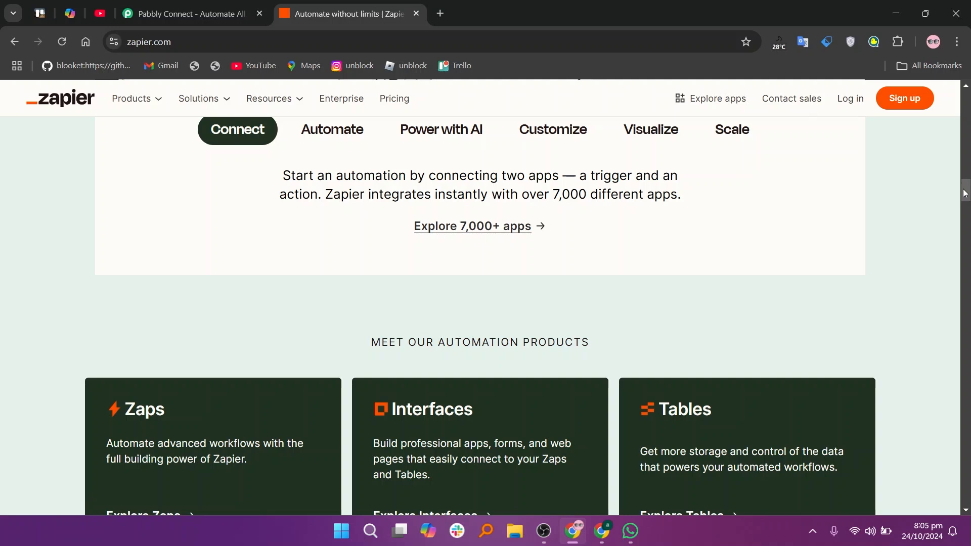
scroll(down, 3)
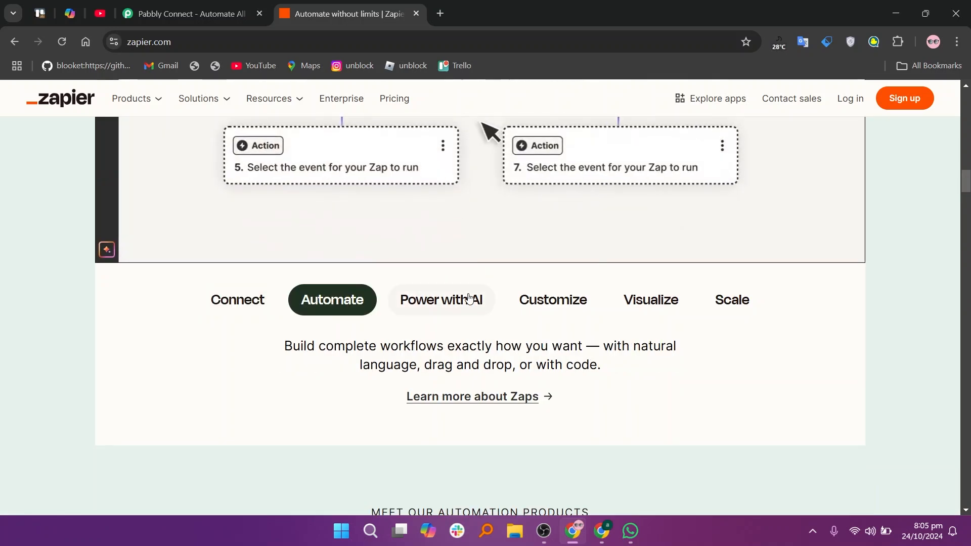
click(441, 300)
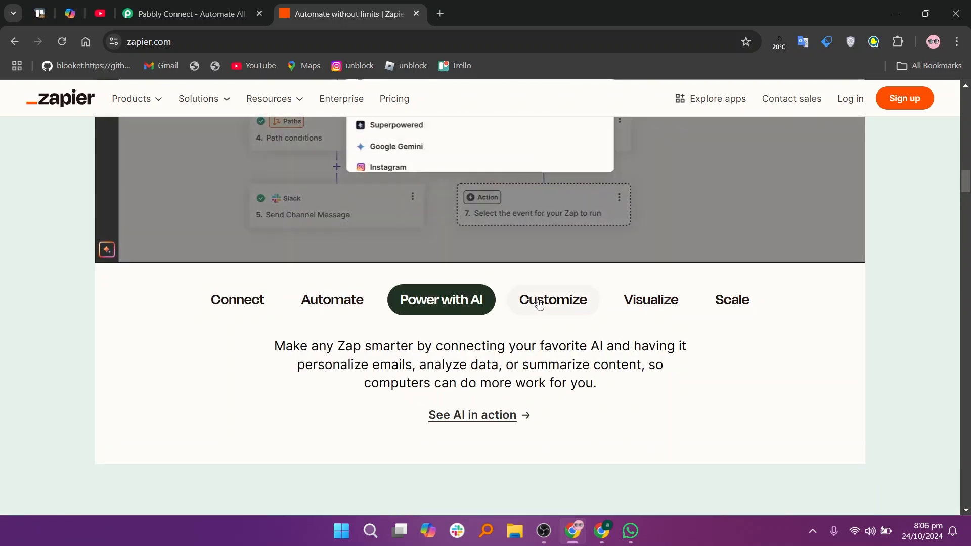
click(550, 299)
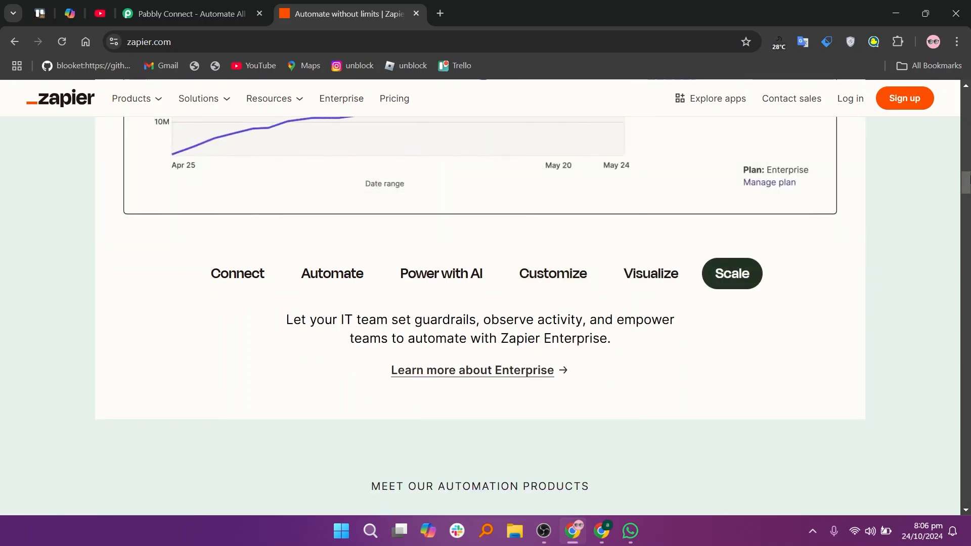
- Scroll past Zapier's AI, chatbot and Enterprise sections to the SOC 2, GDPR and CCPA security overview
scroll(down, 3)
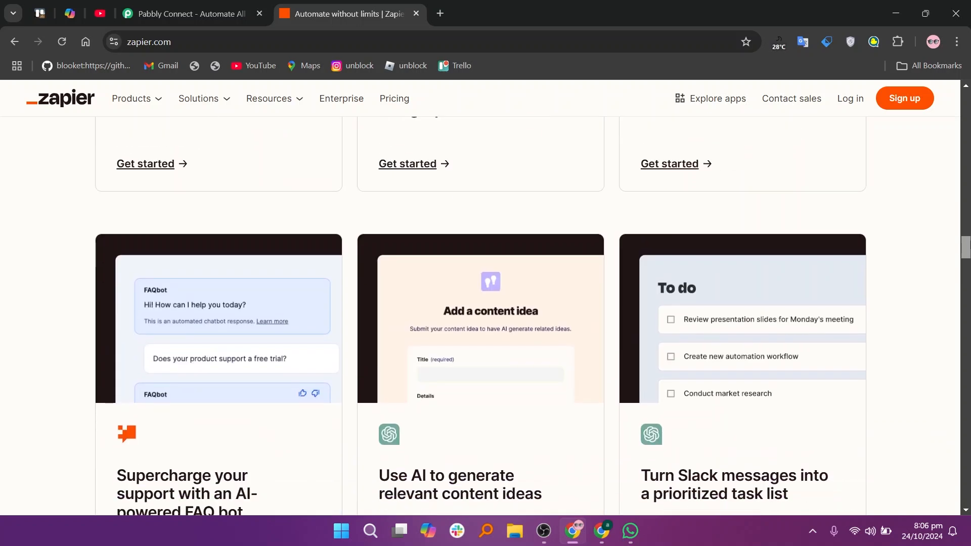
scroll(up, 3)
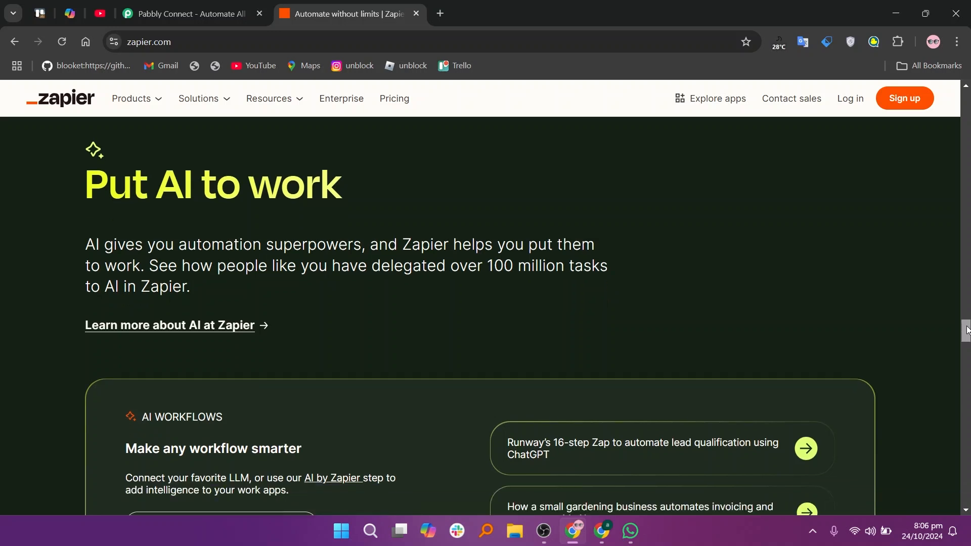
scroll(down, 3)
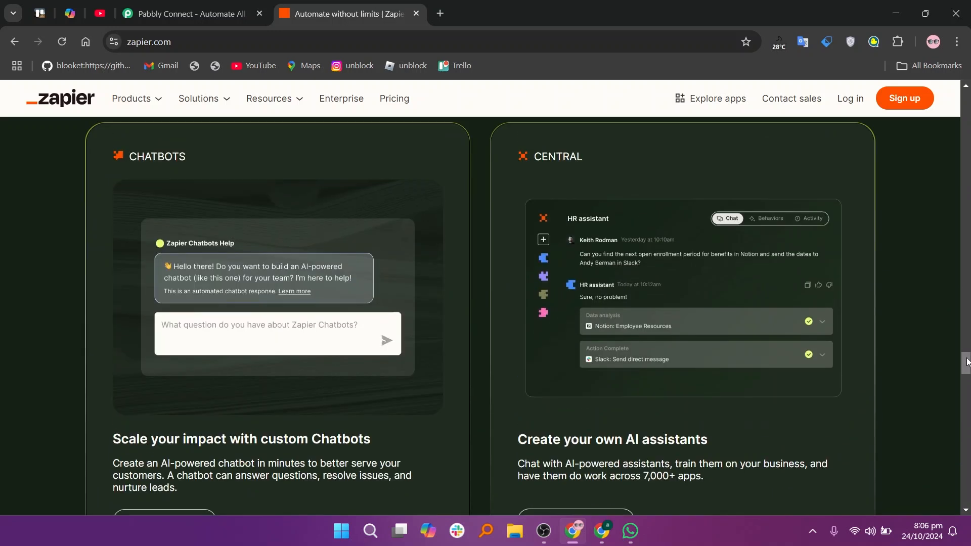
scroll(down, 3)
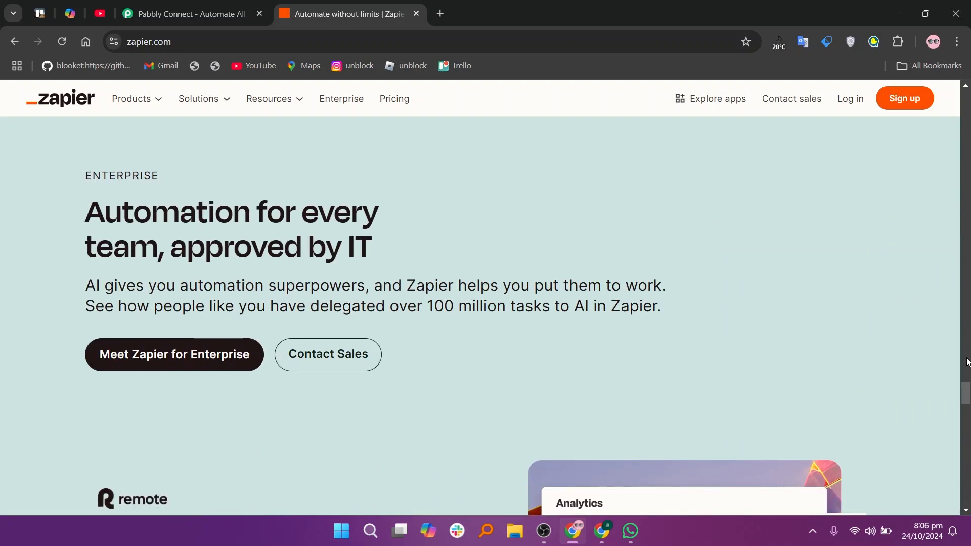
scroll(down, 3)
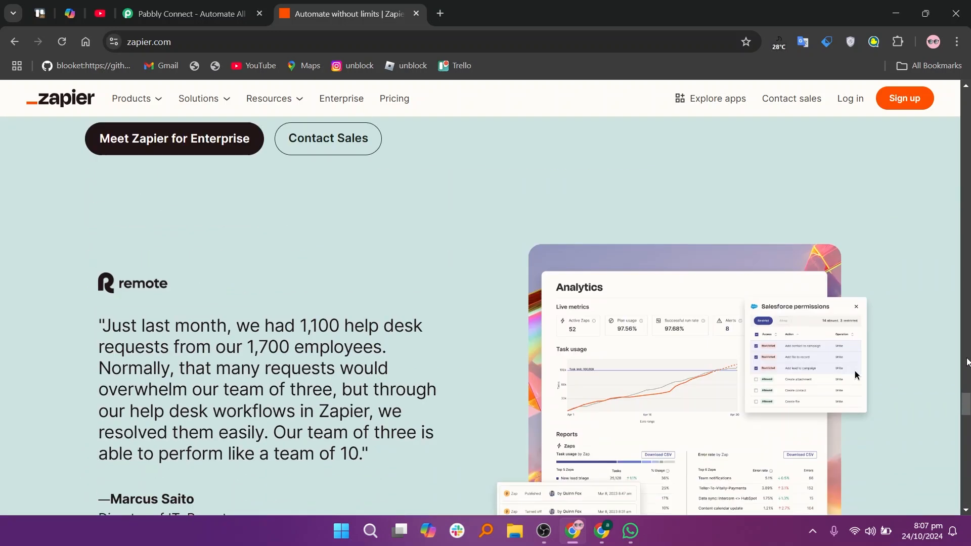
scroll(down, 3)
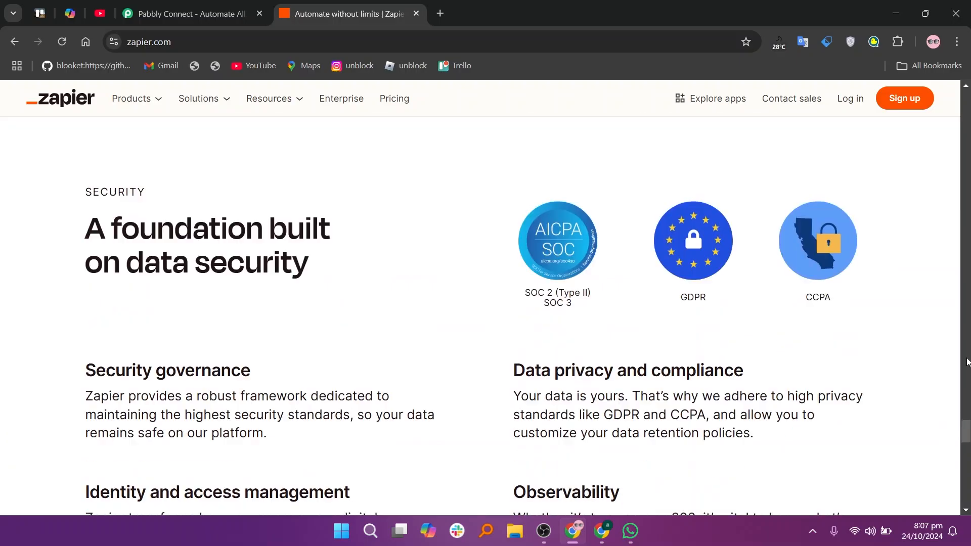